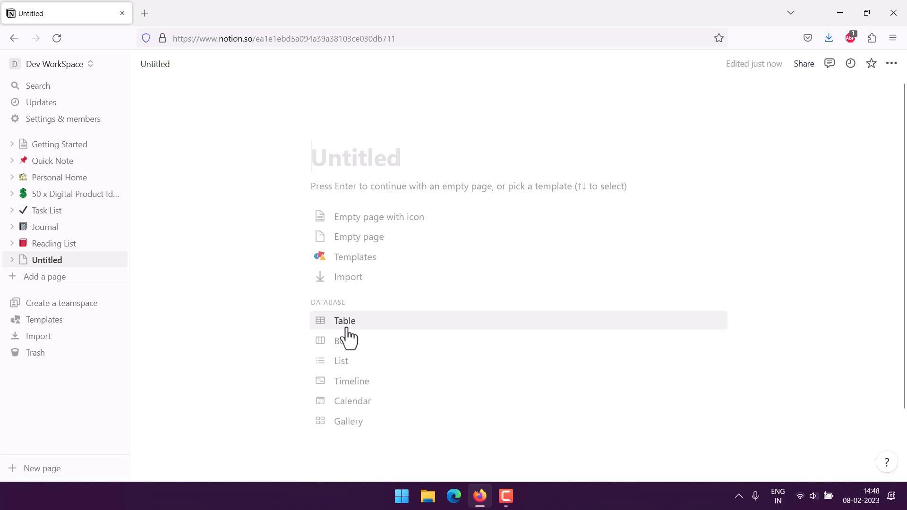
Turn the empty page into a new inline table database with Name and Tags columns
{"action": "left_click", "coordinate": [345, 321]}
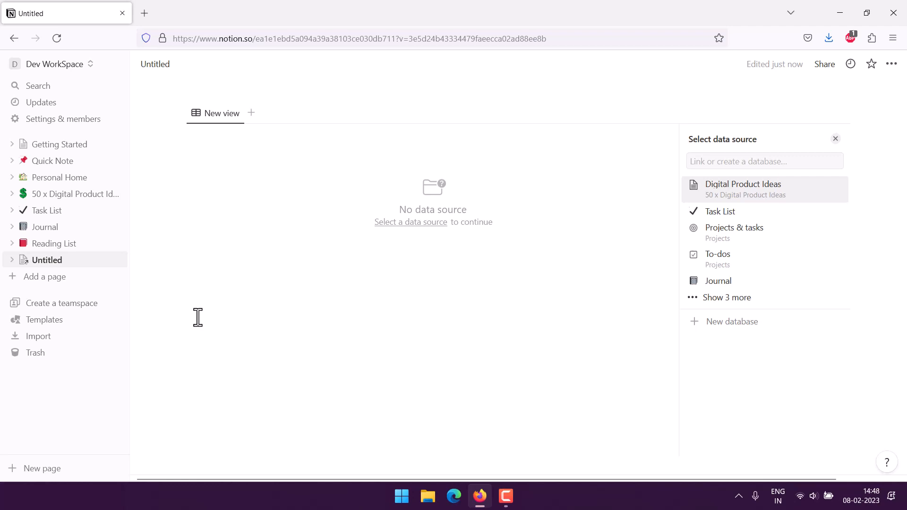
{"action": "left_click", "coordinate": [732, 321]}
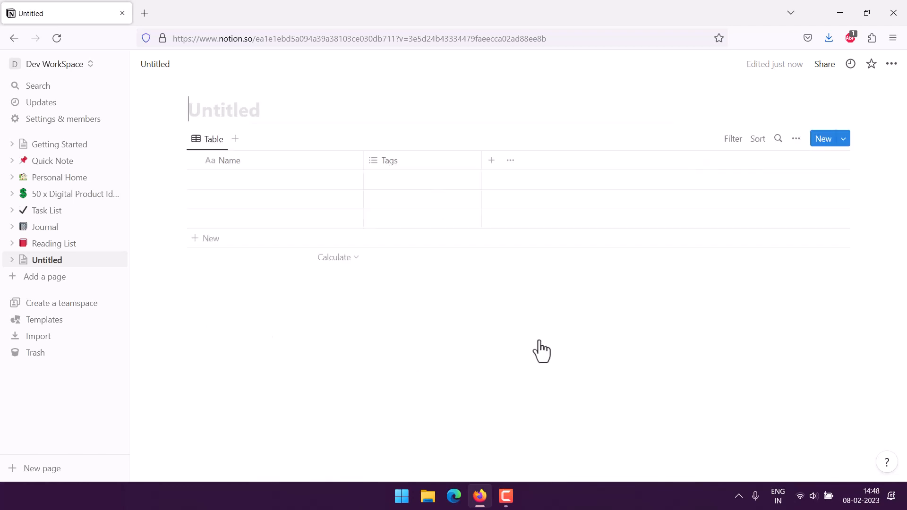
{"action": "mouse_move", "coordinate": [365, 168]}
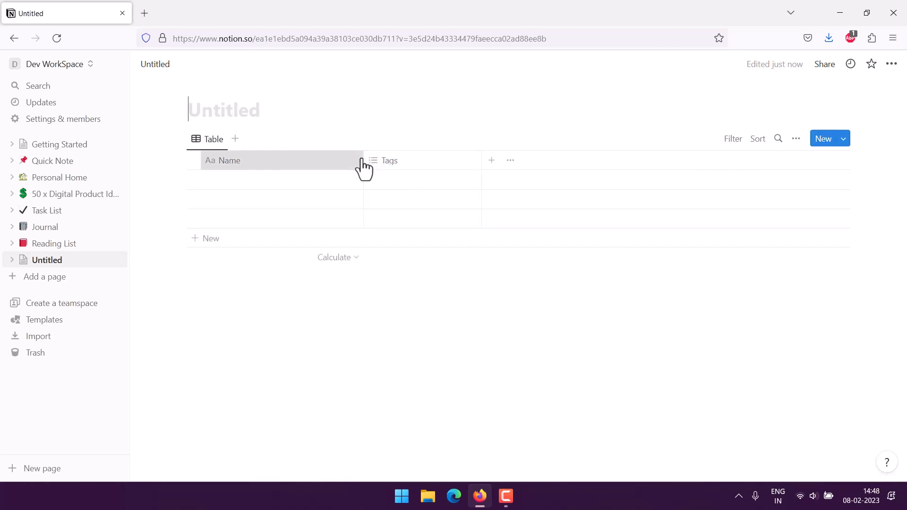
{"action": "mouse_move", "coordinate": [363, 179]}
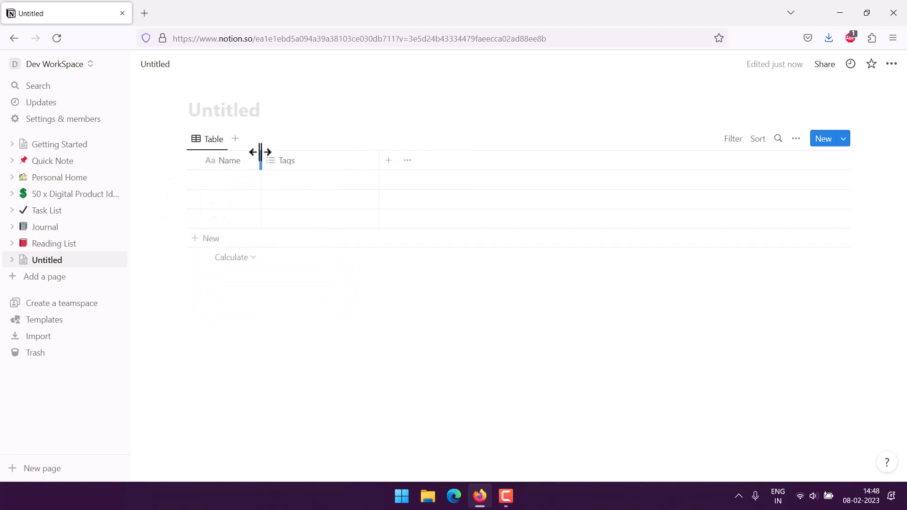
{"action": "mouse_move", "coordinate": [239, 194]}
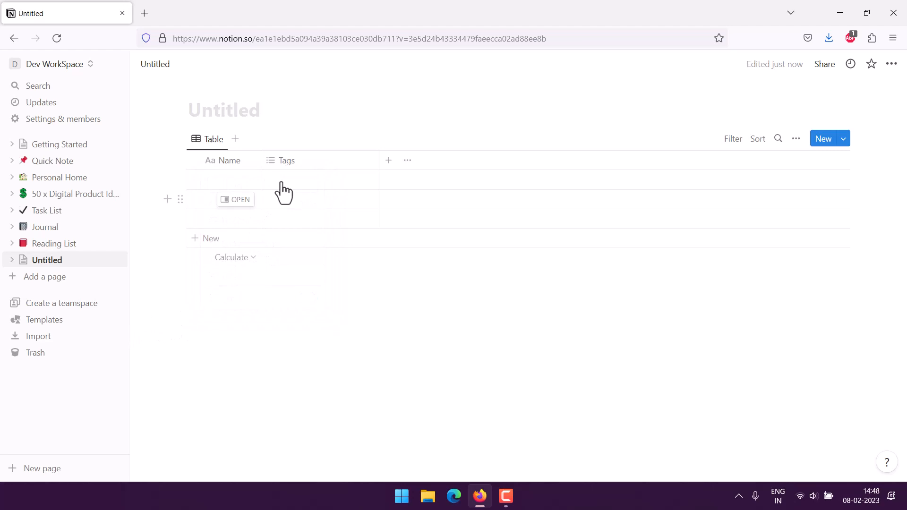
Delete the Tags column and add a Number column named EmployeeID
{"action": "left_click", "coordinate": [287, 160]}
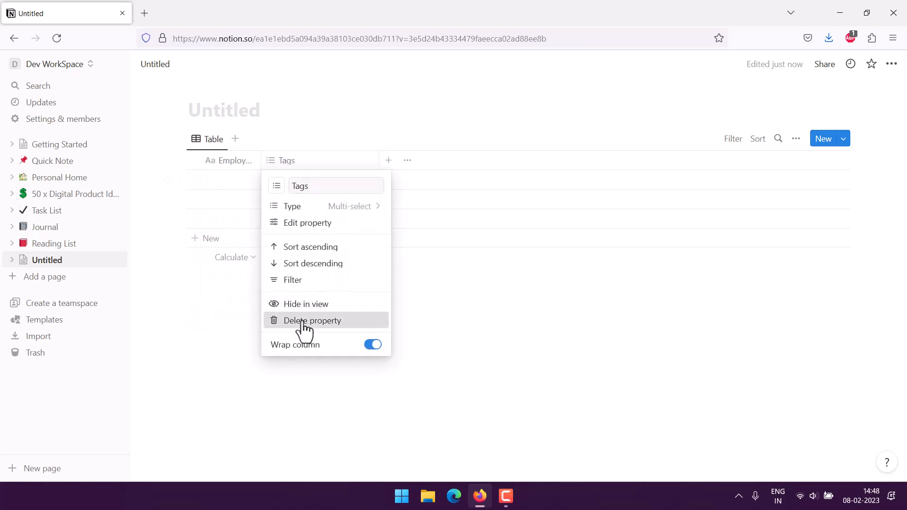
{"action": "left_click", "coordinate": [312, 320]}
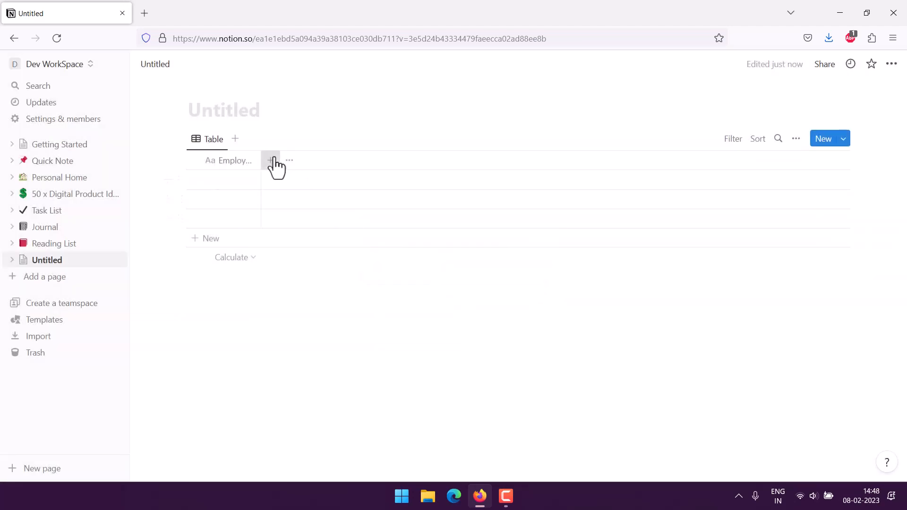
{"action": "left_click", "coordinate": [270, 160]}
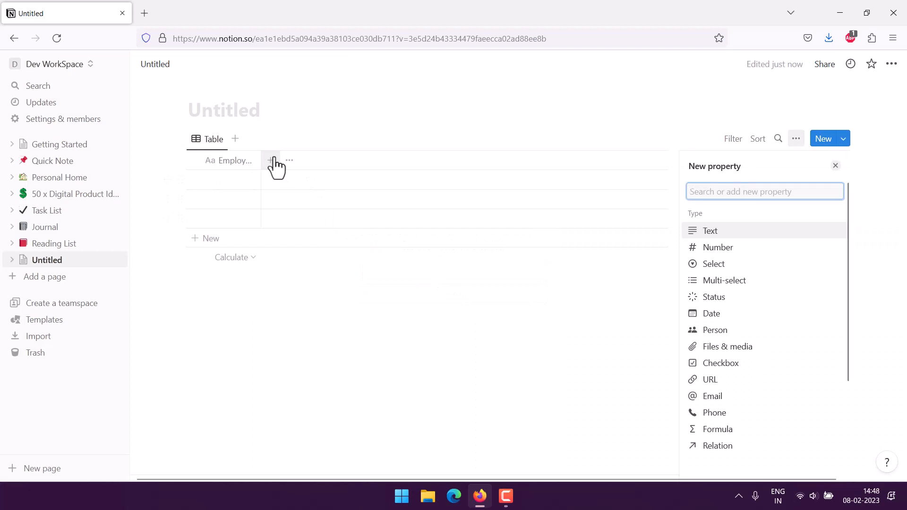
{"action": "left_click", "coordinate": [718, 248]}
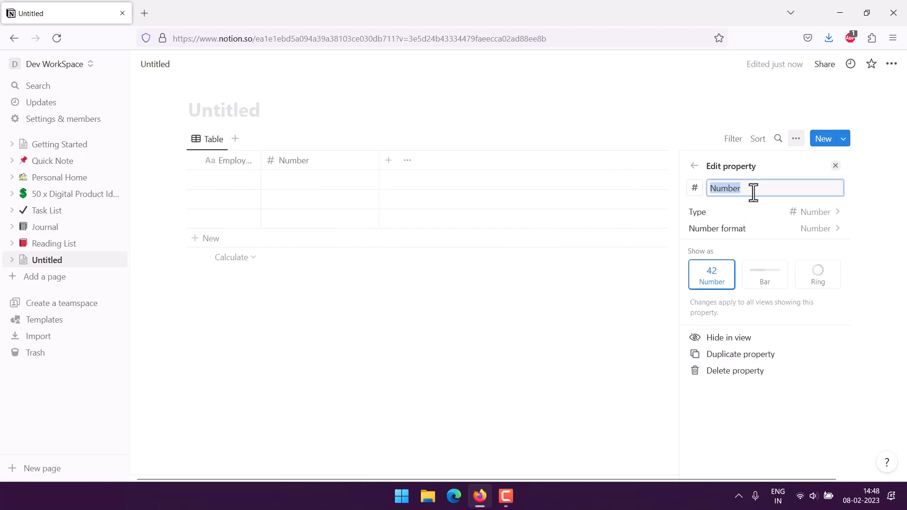
{"action": "type", "text": "EmployeeID"}
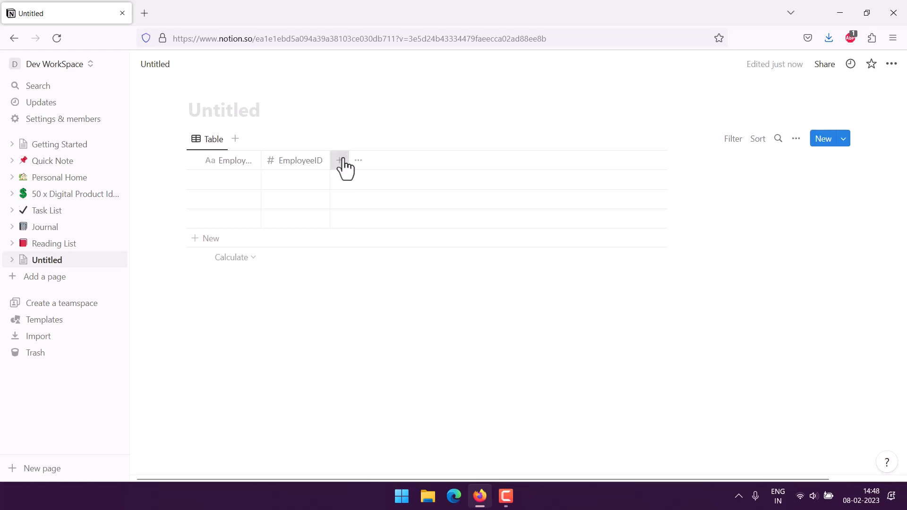
Add a Description text column and a Date column after EmployeeID
{"action": "left_click", "coordinate": [340, 160]}
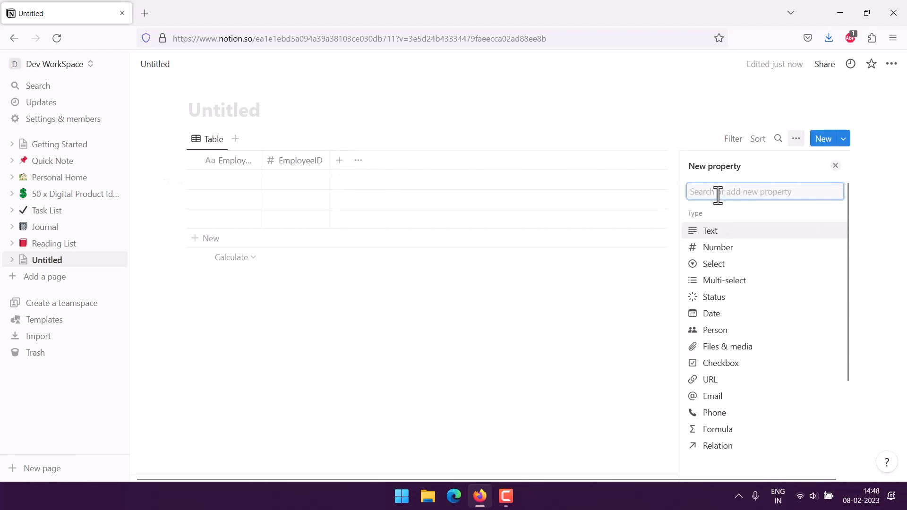
{"action": "type", "text": "Description"}
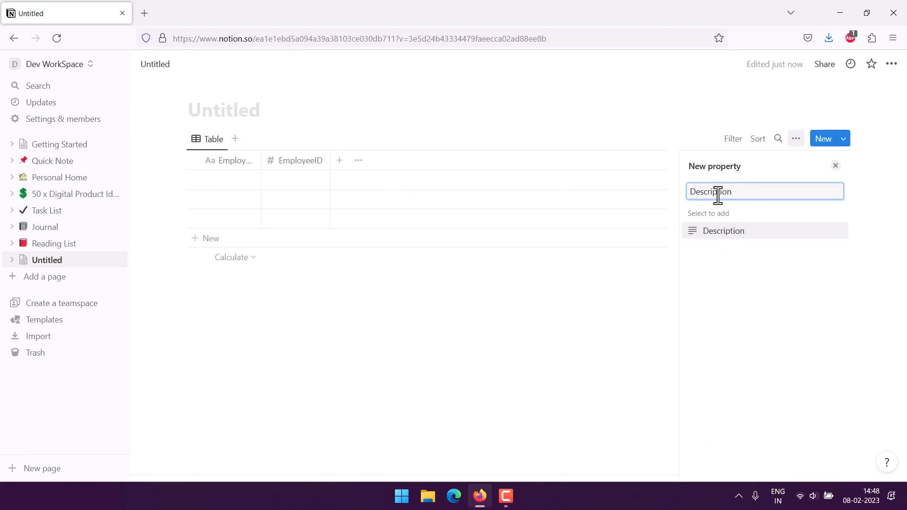
{"action": "left_click", "coordinate": [723, 230]}
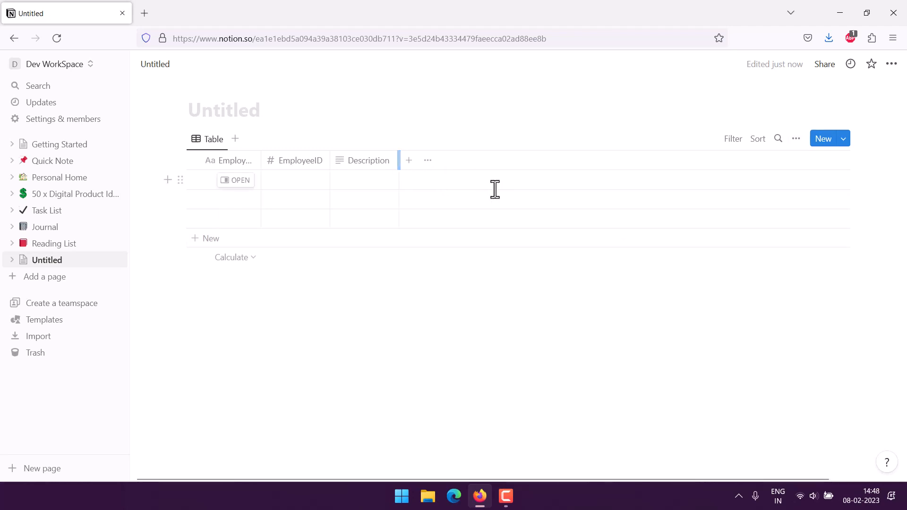
{"action": "left_click", "coordinate": [408, 160]}
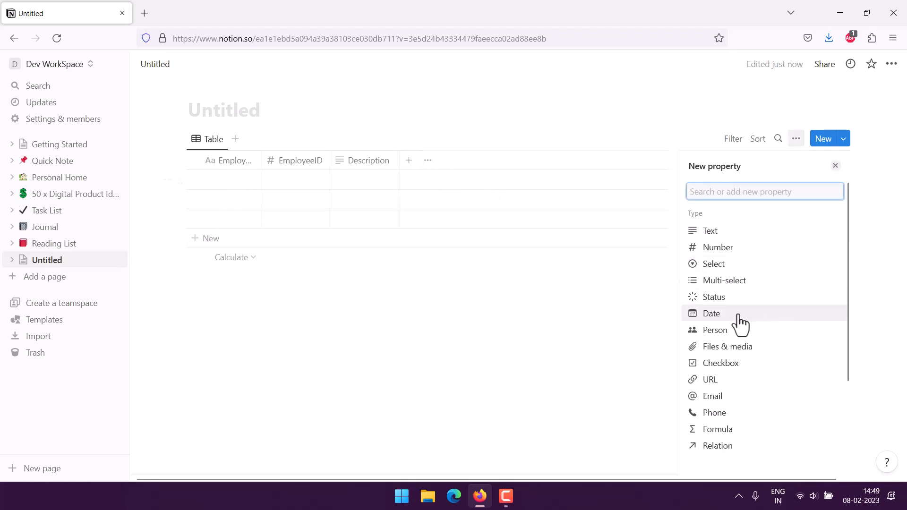
{"action": "left_click", "coordinate": [712, 313]}
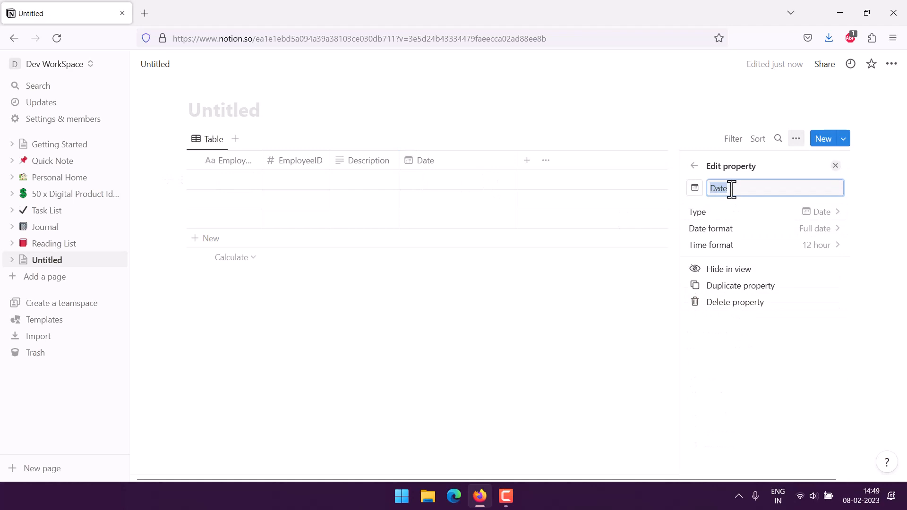
{"action": "left_click", "coordinate": [525, 160]}
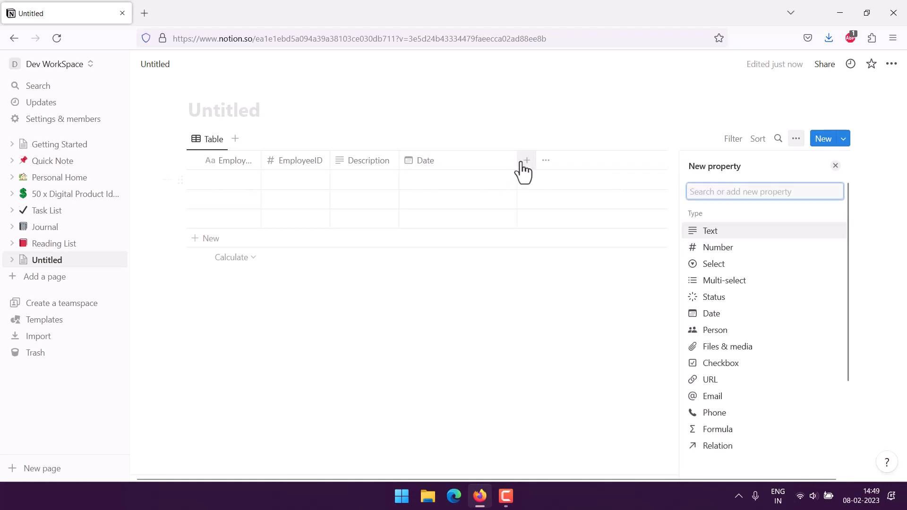
{"action": "left_click", "coordinate": [835, 166]}
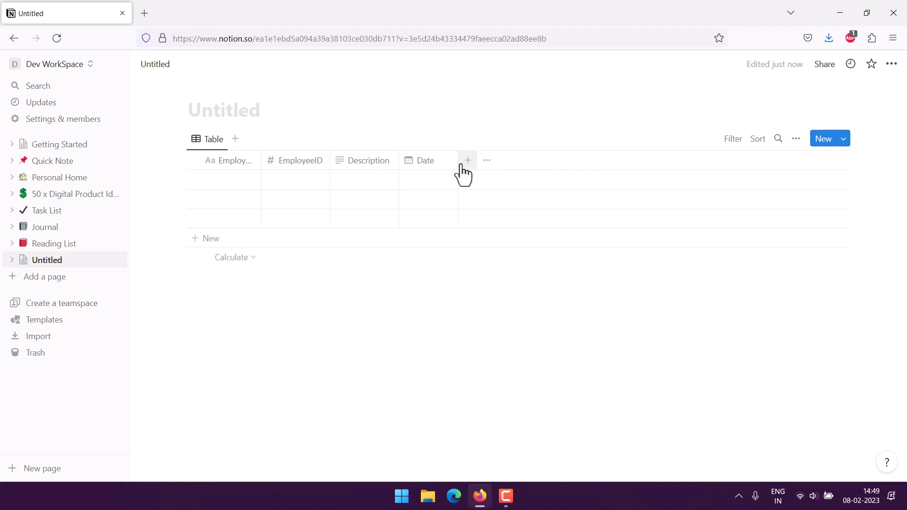
Add a Category select column and enter its first options, starting with Health
{"action": "left_click", "coordinate": [466, 161]}
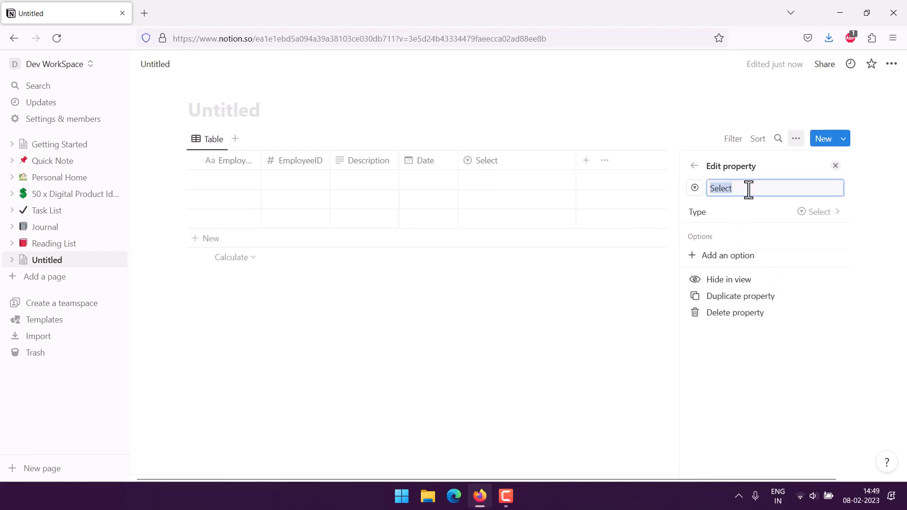
{"action": "type", "text": "Category"}
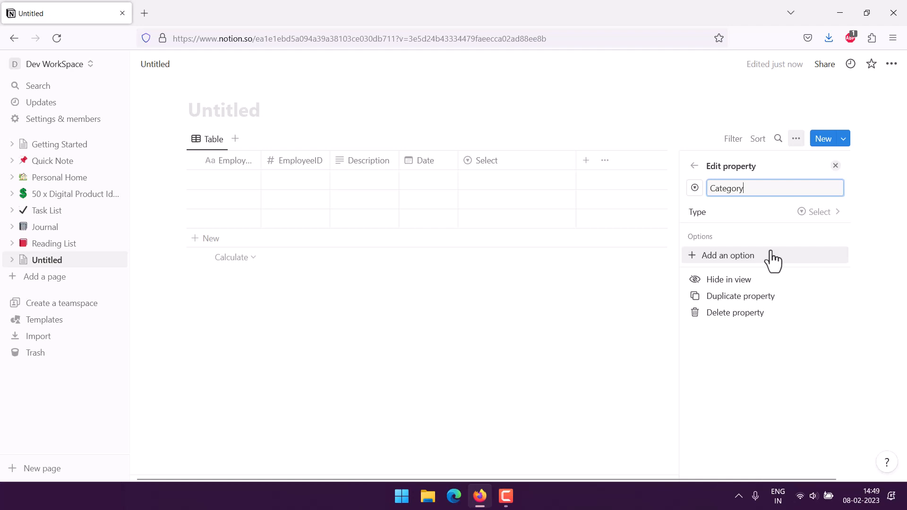
{"action": "left_click", "coordinate": [728, 256]}
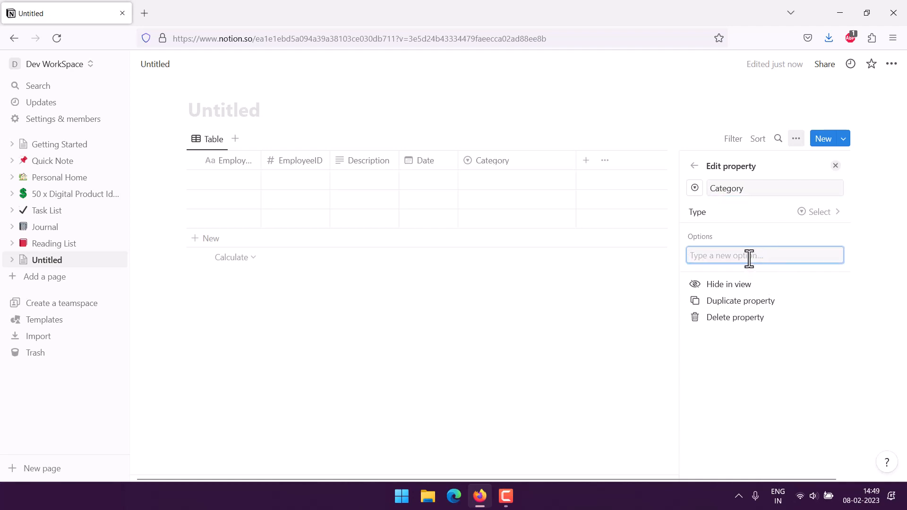
{"action": "type", "text": "Health"}
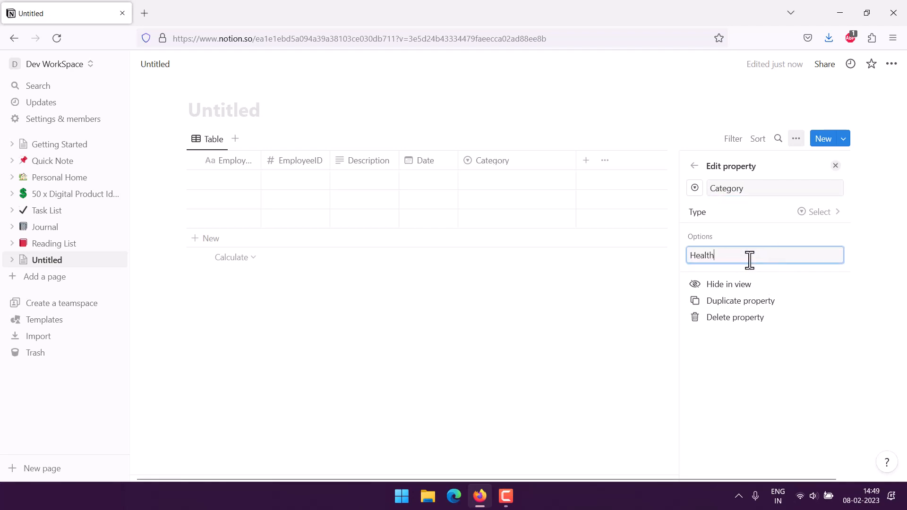
{"action": "key", "text": "Enter"}
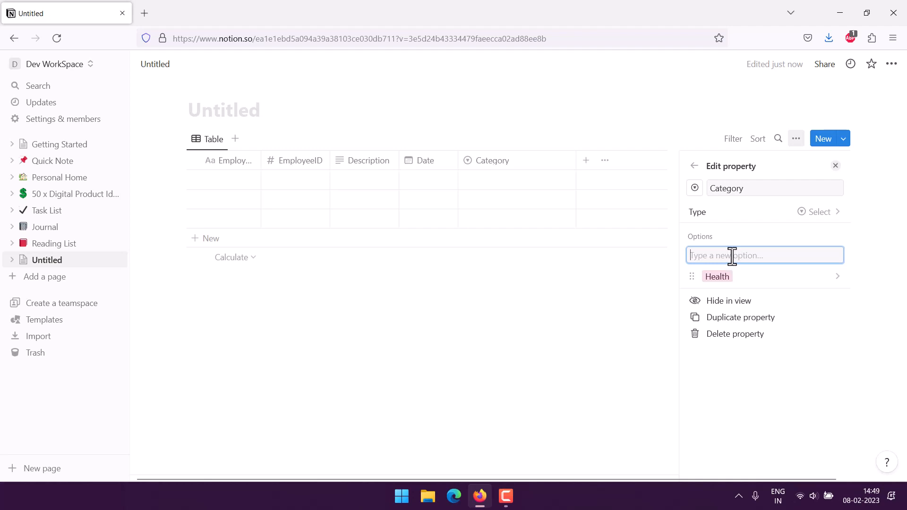
{"action": "type", "text": "Family"}
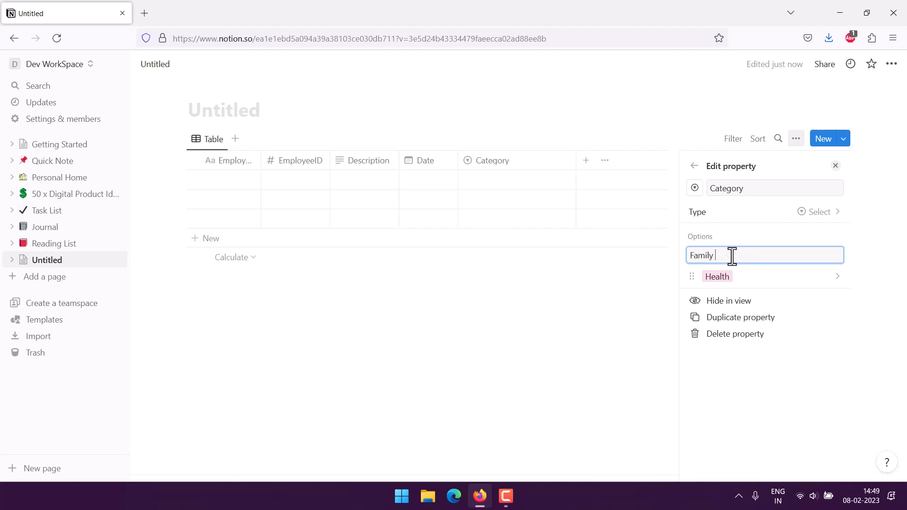
{"action": "type", "text": "Issue"}
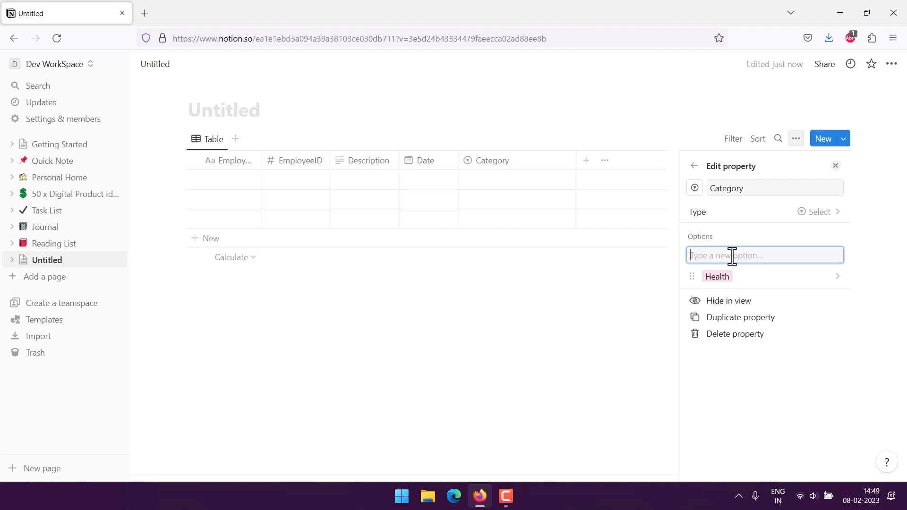
Add Transport, Insurance, Deduction and Office Specific as Category options
{"action": "type", "text": "T"}
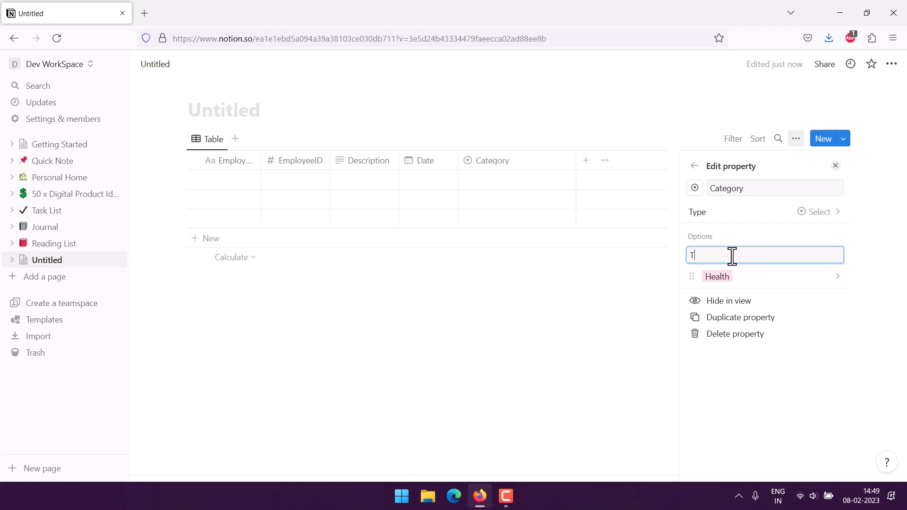
{"action": "type", "text": "ransport"}
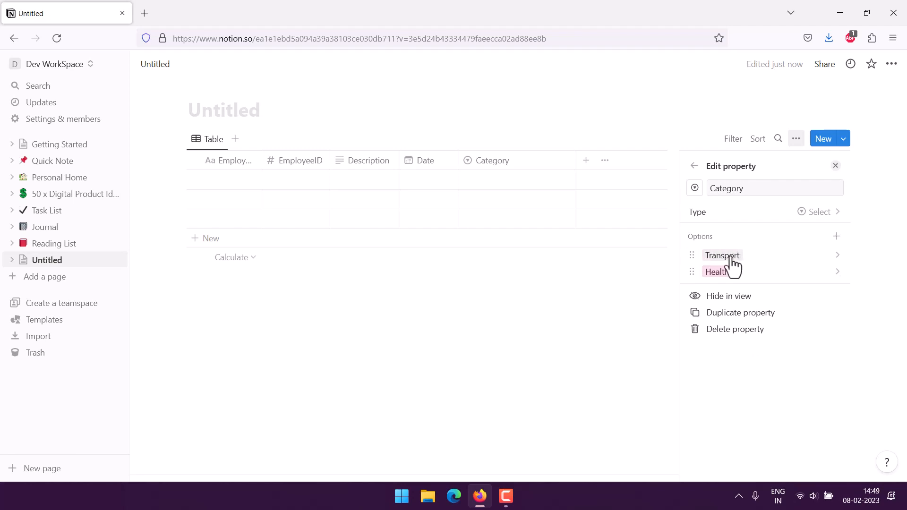
{"action": "left_click", "coordinate": [836, 236]}
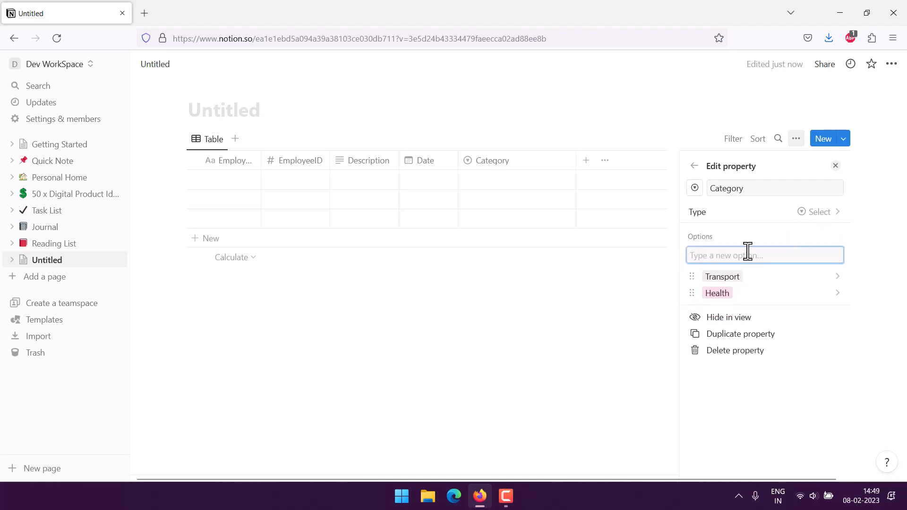
{"action": "type", "text": "Insurance"}
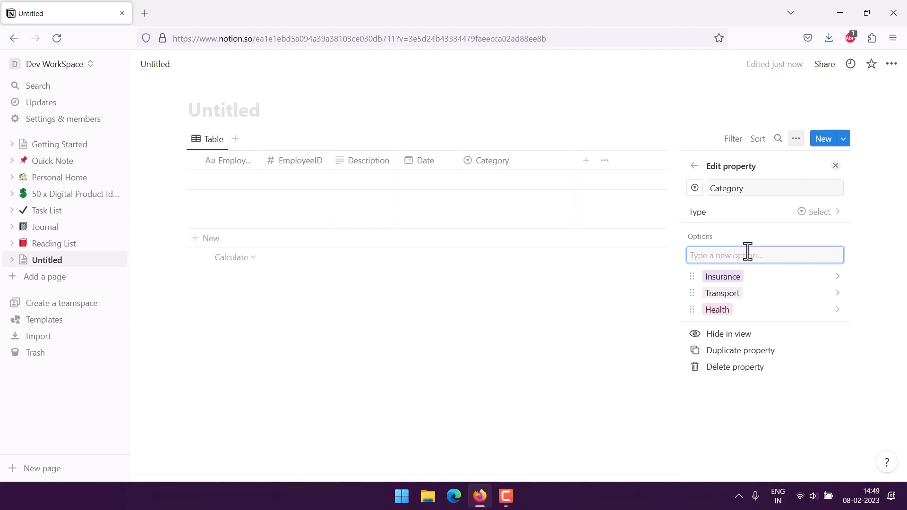
{"action": "type", "text": "Dedu"}
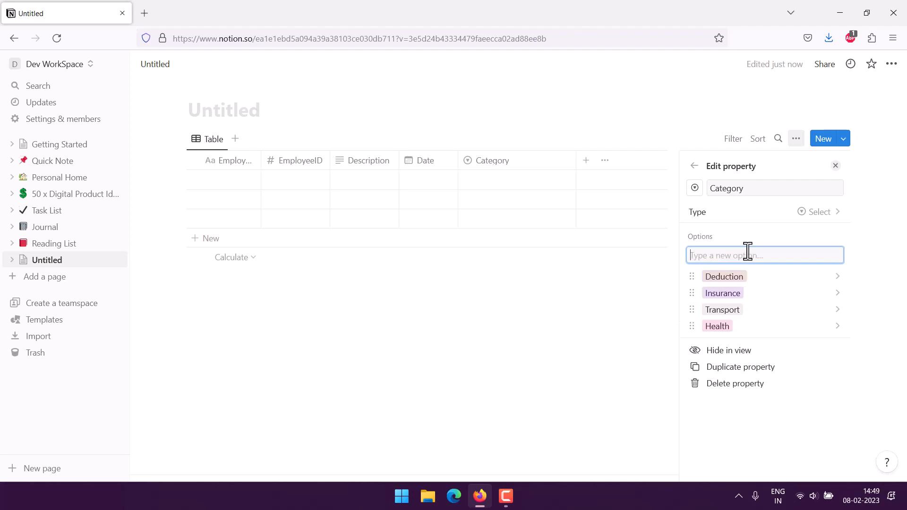
{"action": "type", "text": "Offic"}
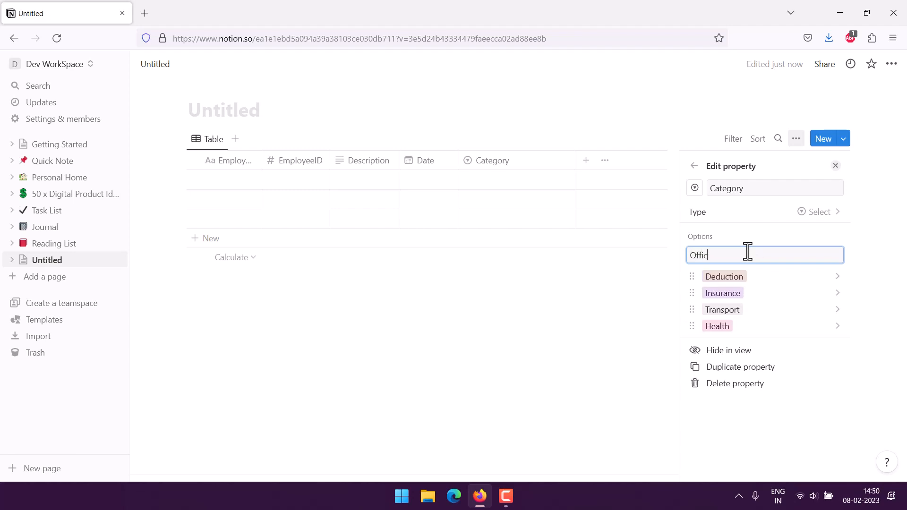
{"action": "type", "text": "e"}
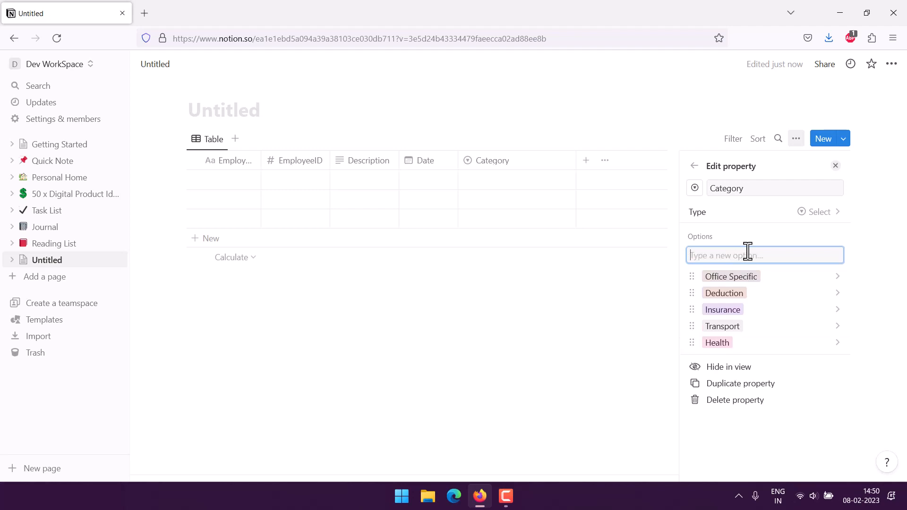
{"action": "mouse_move", "coordinate": [758, 264]}
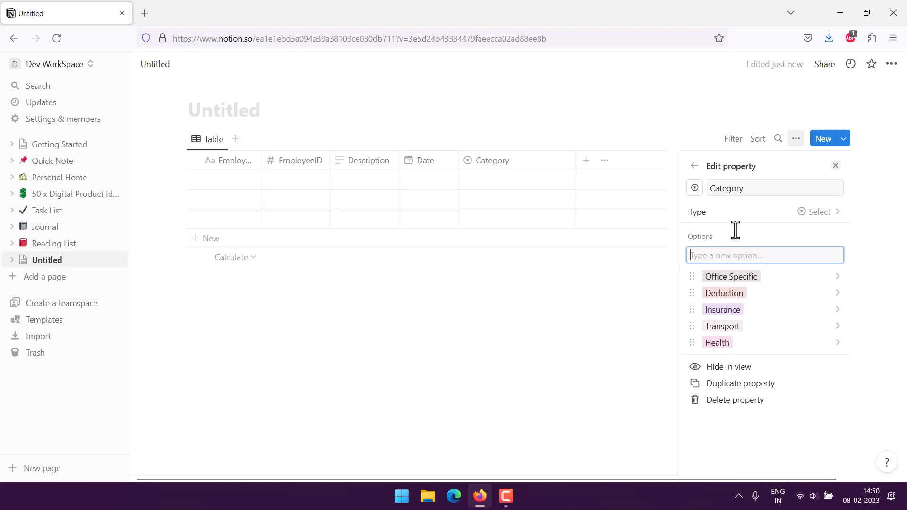
{"action": "left_click", "coordinate": [586, 161]}
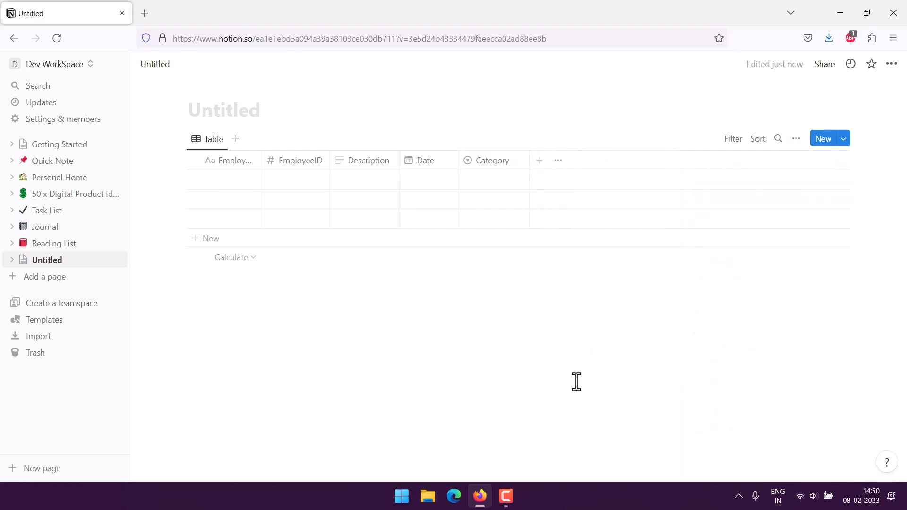
{"action": "mouse_move", "coordinate": [579, 380]}
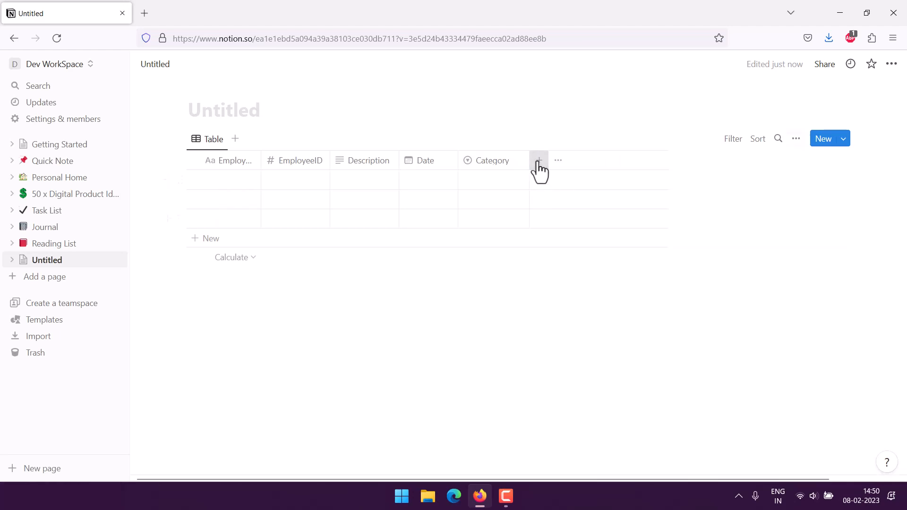
Add a Department select column with options Accounts, HR, Network, Admin and Backoffice
{"action": "left_click", "coordinate": [538, 160]}
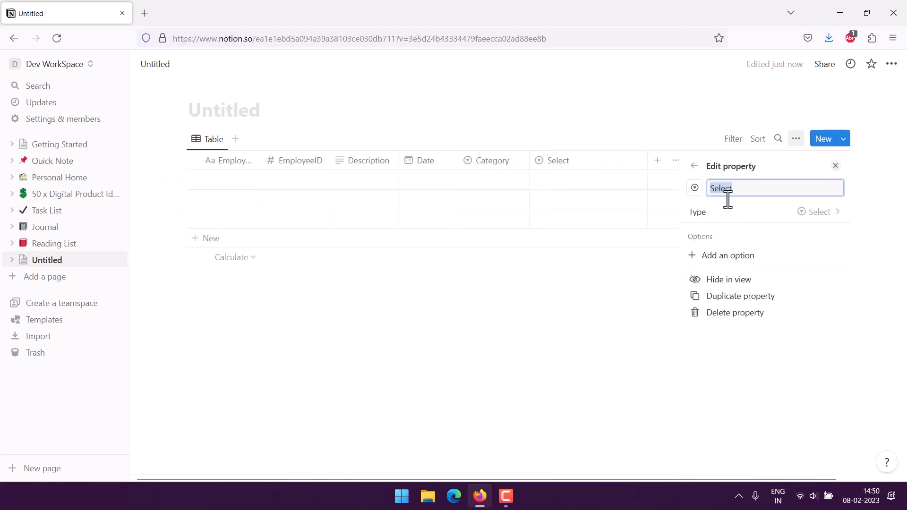
{"action": "type", "text": "Departmen"}
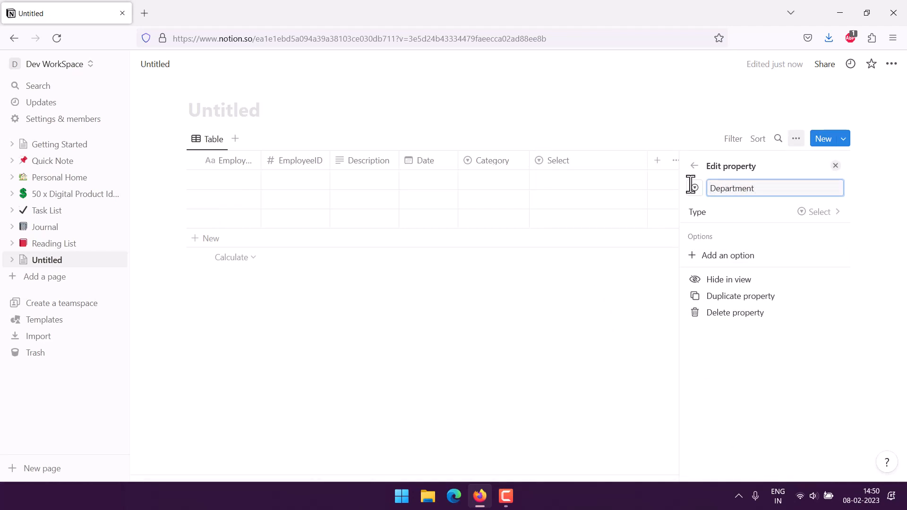
{"action": "left_click", "coordinate": [728, 255]}
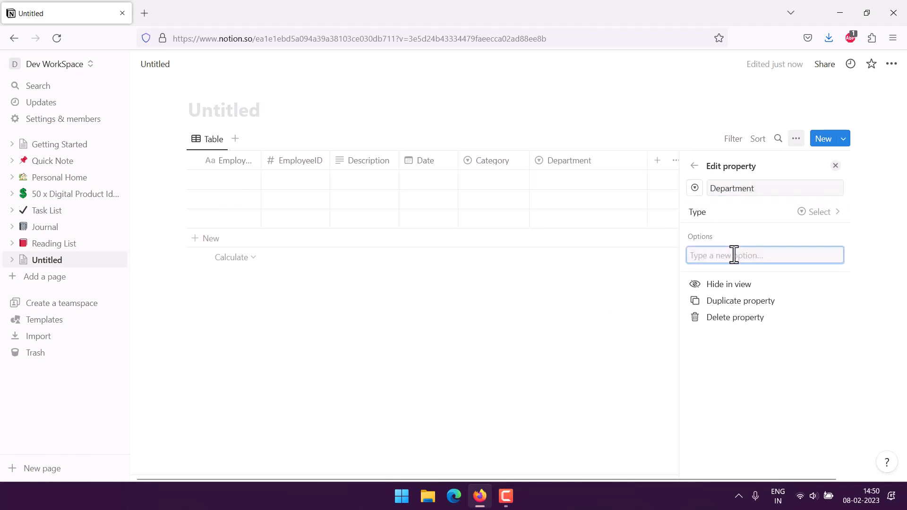
{"action": "type", "text": "Accounts"}
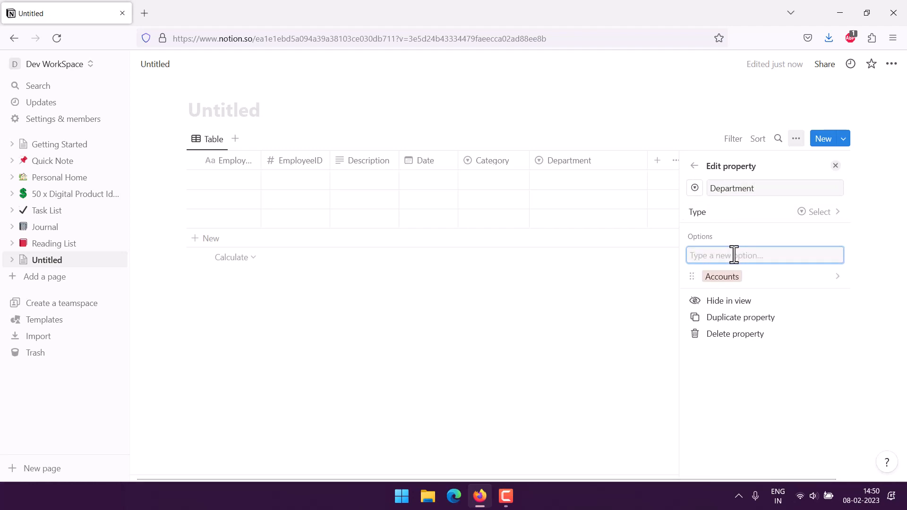
{"action": "type", "text": "HR"}
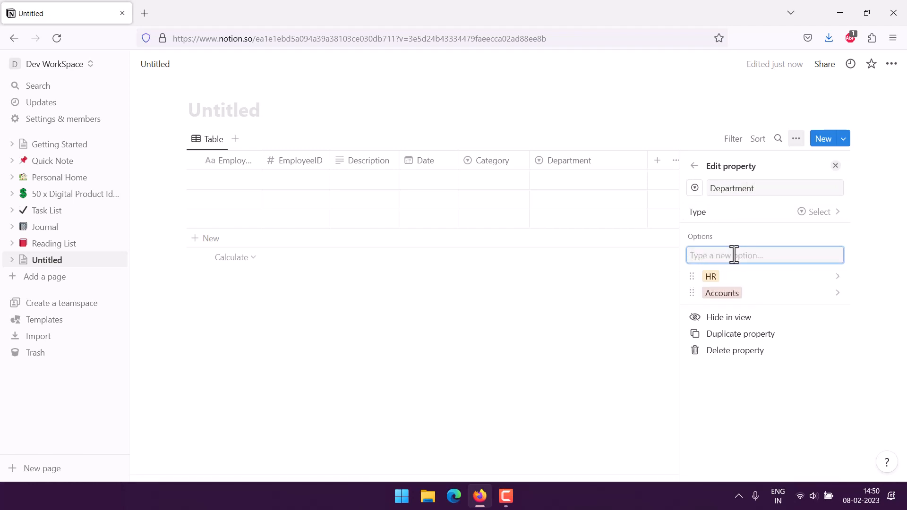
{"action": "type", "text": "Net"}
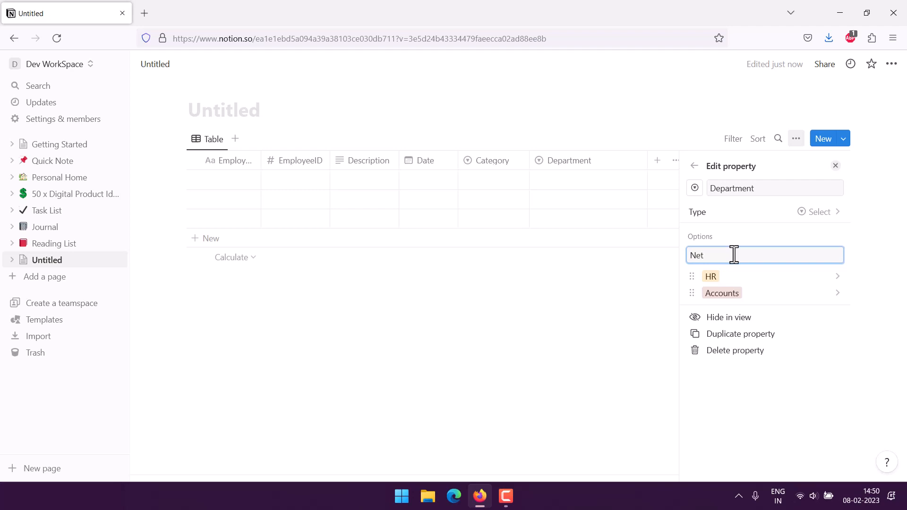
{"action": "key", "text": "Enter"}
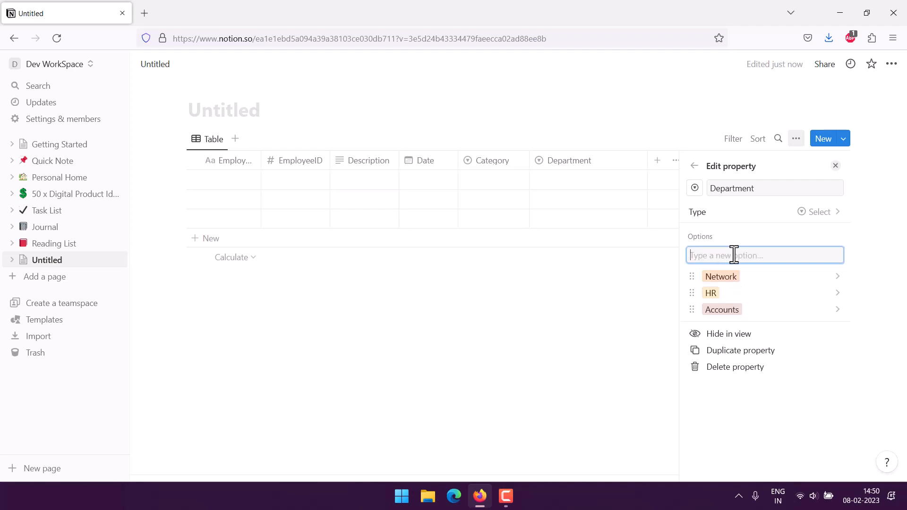
{"action": "type", "text": "Admin"}
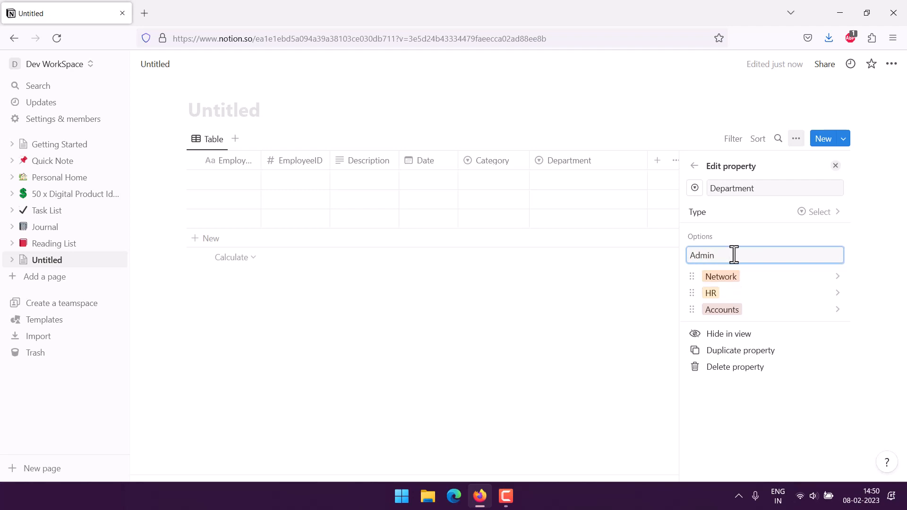
{"action": "key", "text": "Enter"}
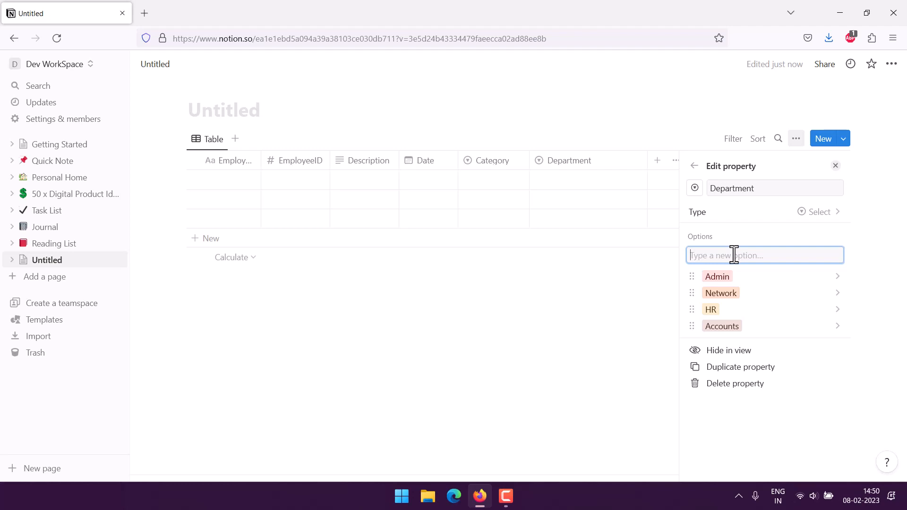
{"action": "type", "text": "Back"}
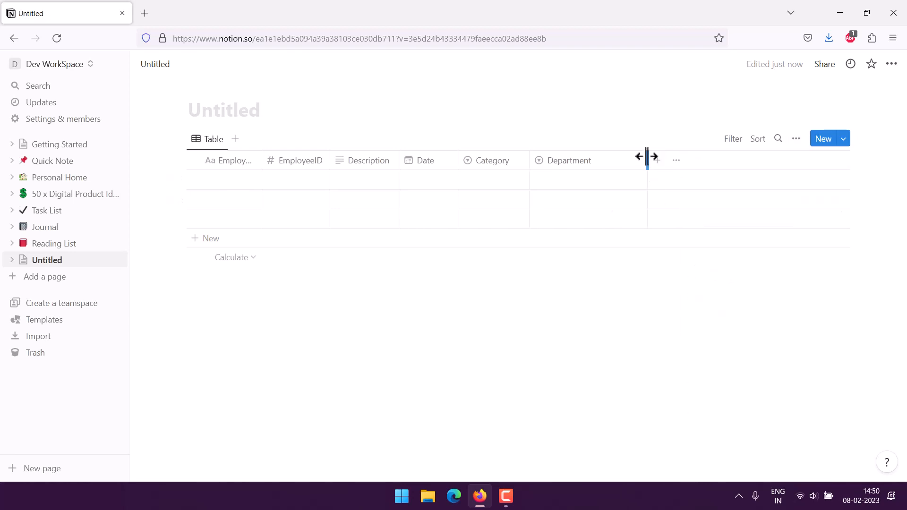
Add a plain text column named Notes as the last column
{"action": "left_click", "coordinate": [647, 160]}
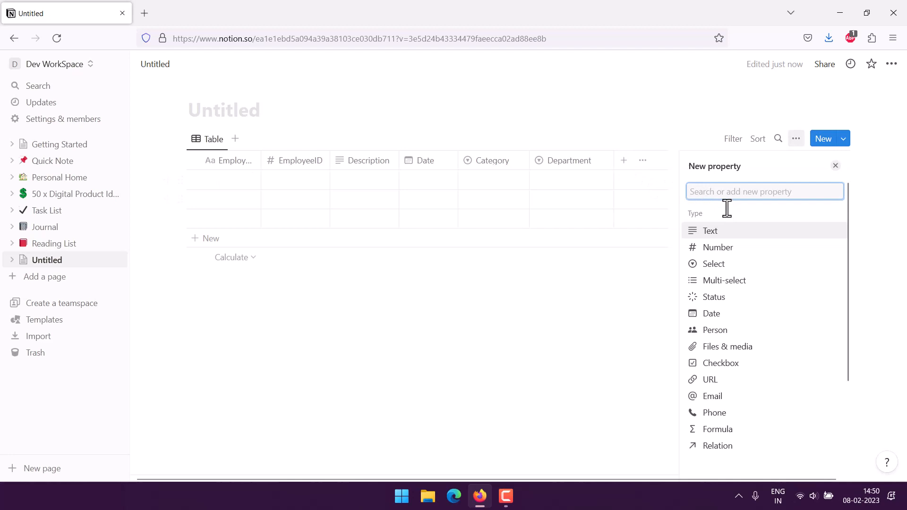
{"action": "left_click", "coordinate": [709, 230]}
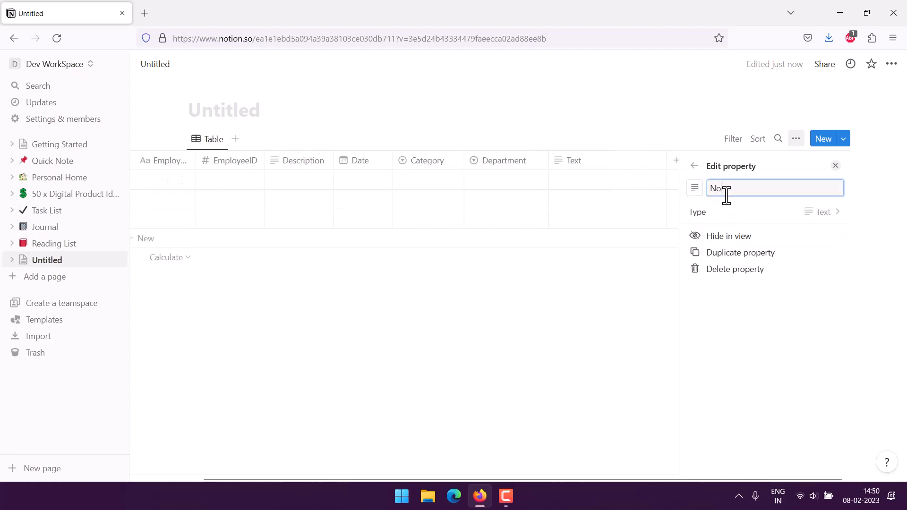
{"action": "type", "text": "Notes"}
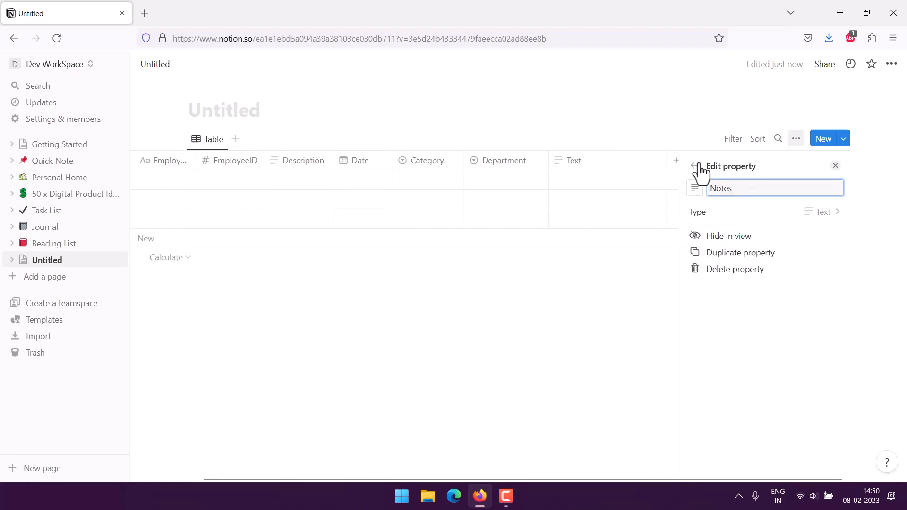
{"action": "left_click", "coordinate": [595, 314]}
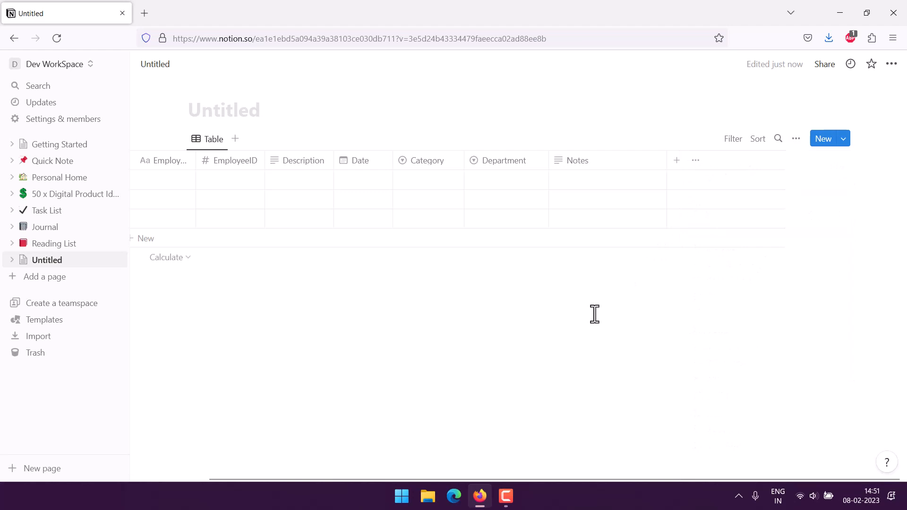
{"action": "mouse_move", "coordinate": [668, 168]}
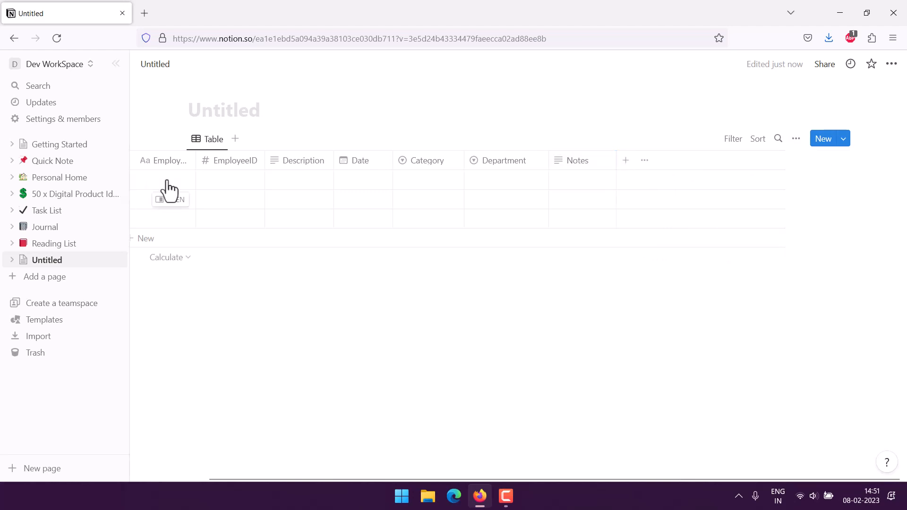
Fill the first row with John Doe, ID 2234, description Health and the date
{"action": "left_click", "coordinate": [168, 180]}
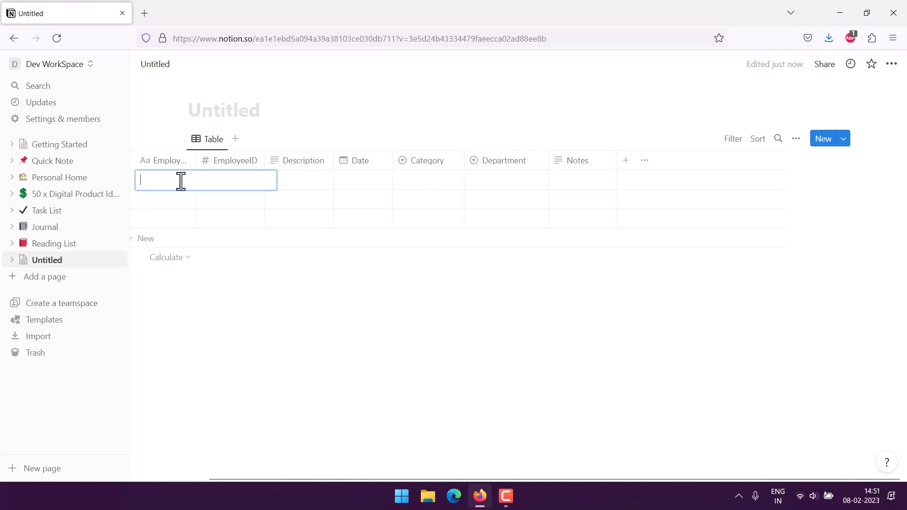
{"action": "type", "text": "John Doe"}
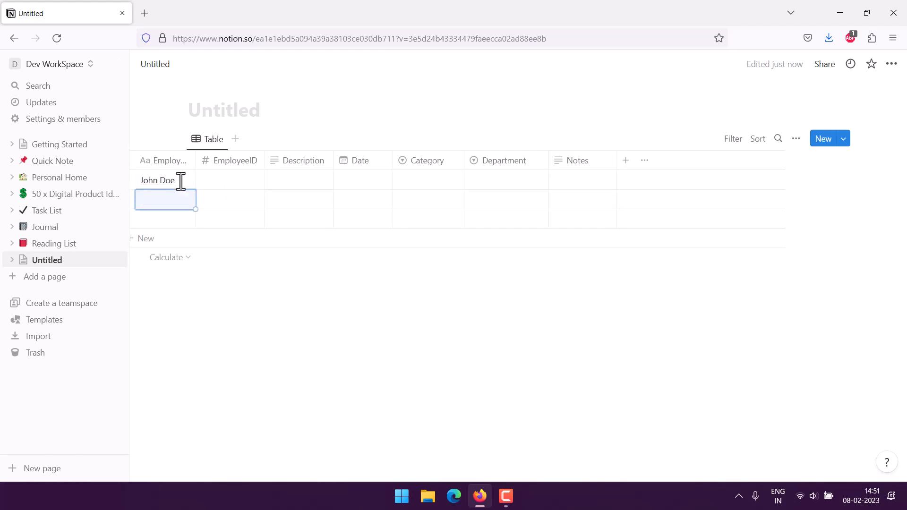
{"action": "left_click", "coordinate": [229, 180]}
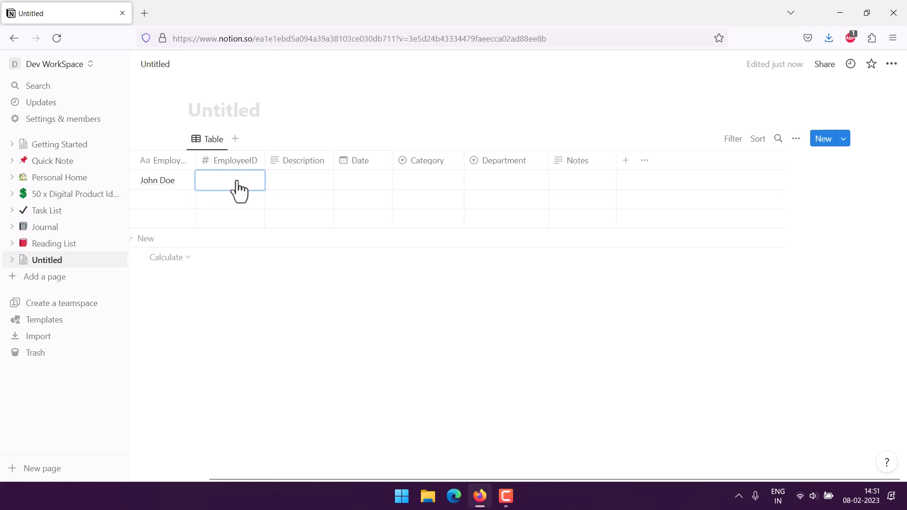
{"action": "type", "text": "2234"}
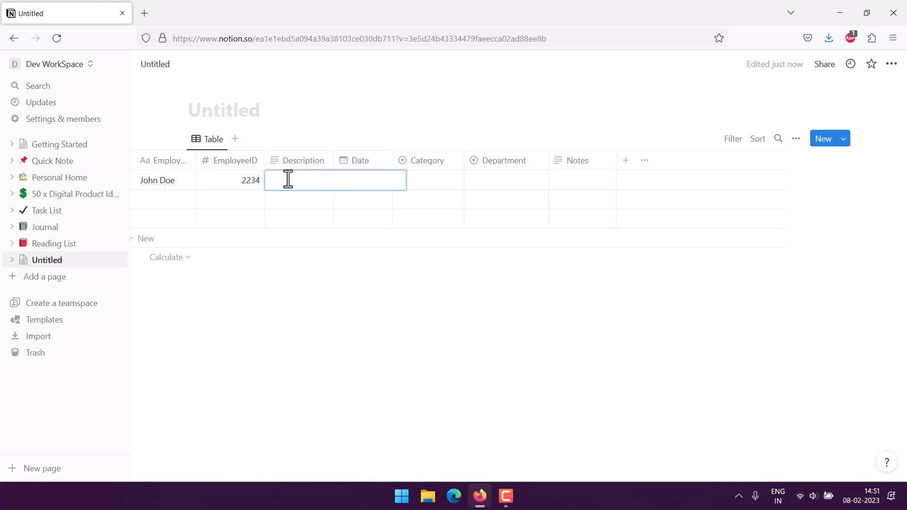
{"action": "type", "text": "Health"}
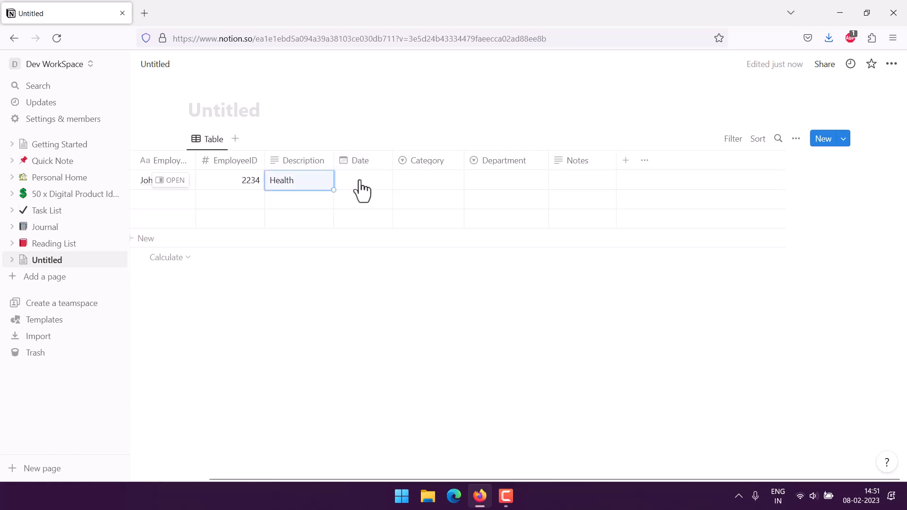
{"action": "left_click", "coordinate": [362, 180]}
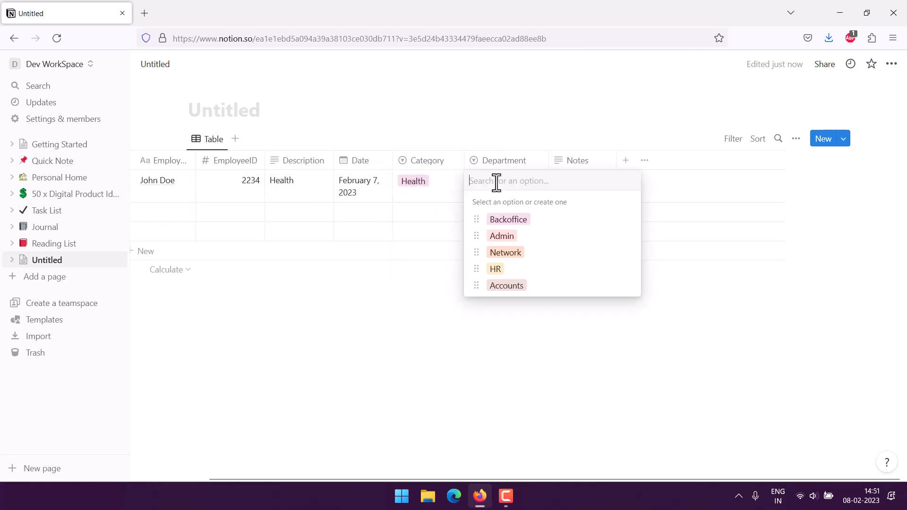
Set John Doe's department to Backoffice and note his yearly health insurance claims deduction
{"action": "left_click", "coordinate": [508, 219]}
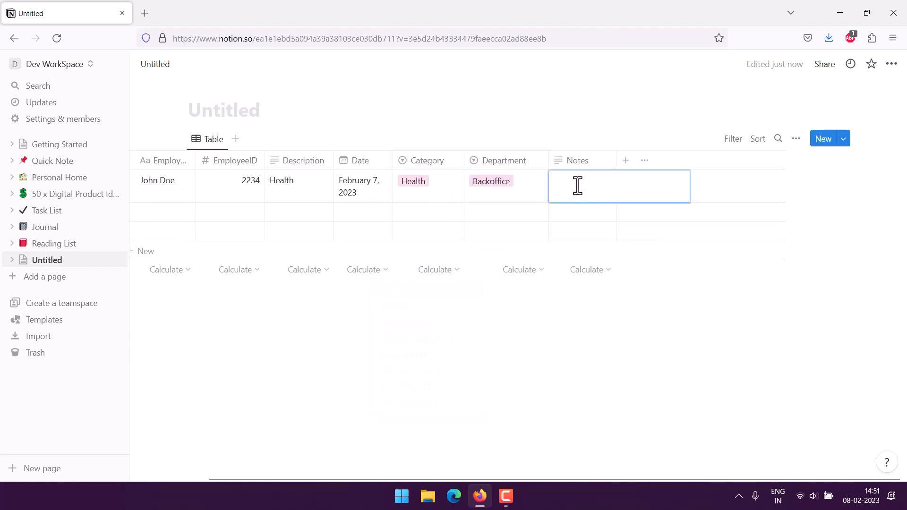
{"action": "type", "text": "Johns"}
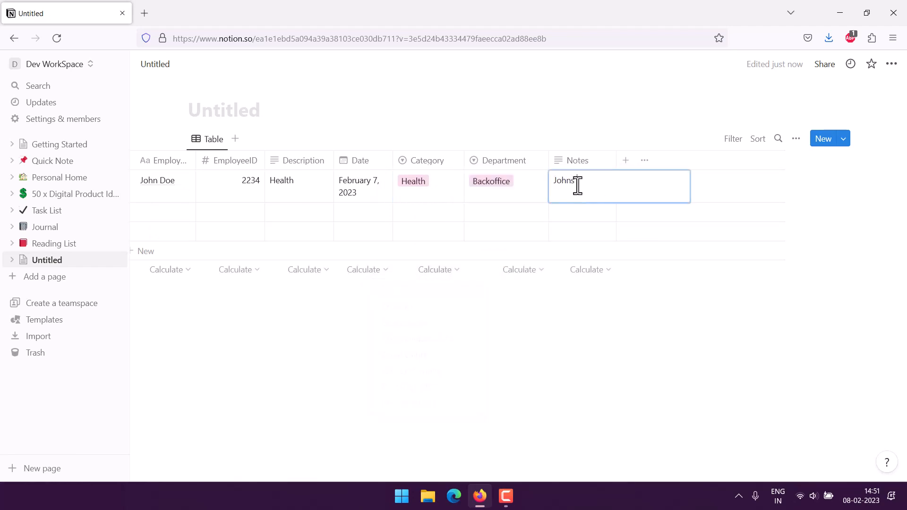
{"action": "type", "text": "yearly deduction on H"}
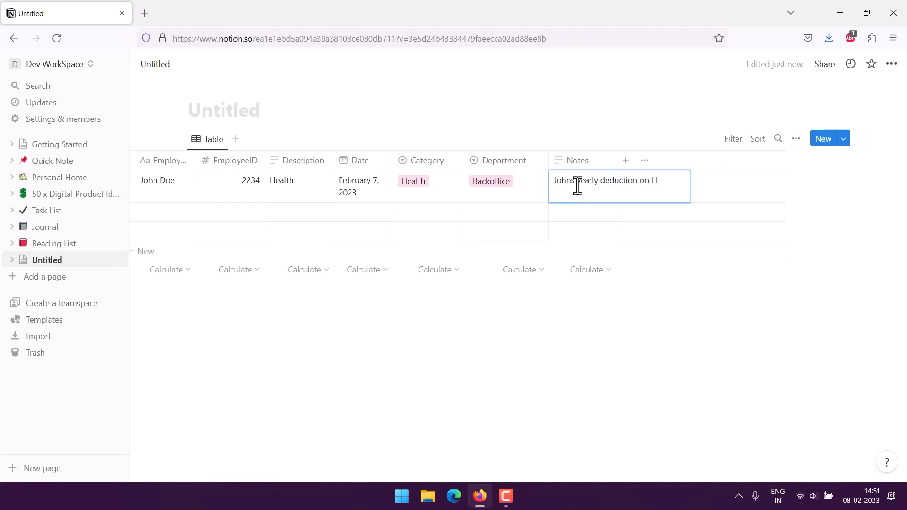
{"action": "type", "text": "ealth insurance"}
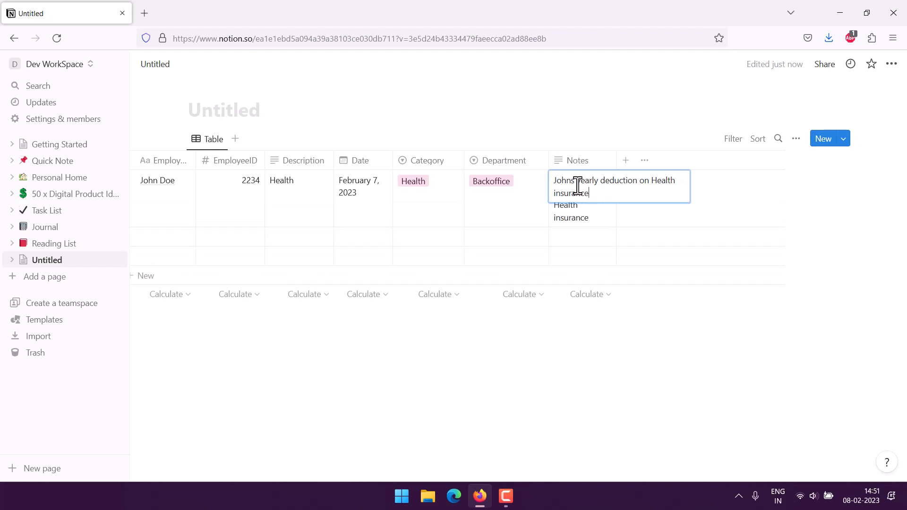
{"action": "type", "text": "claims"}
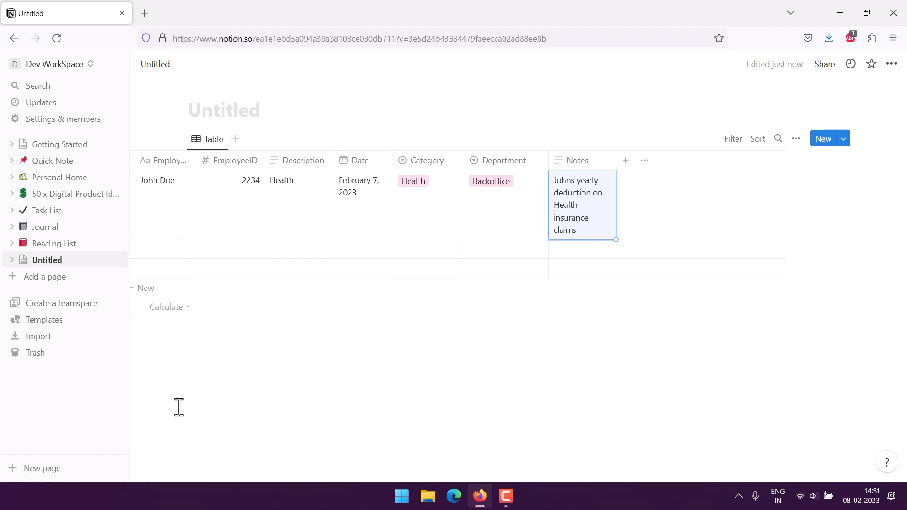
Title the page Employee Reimbursement Tracker
{"action": "left_click", "coordinate": [224, 111]}
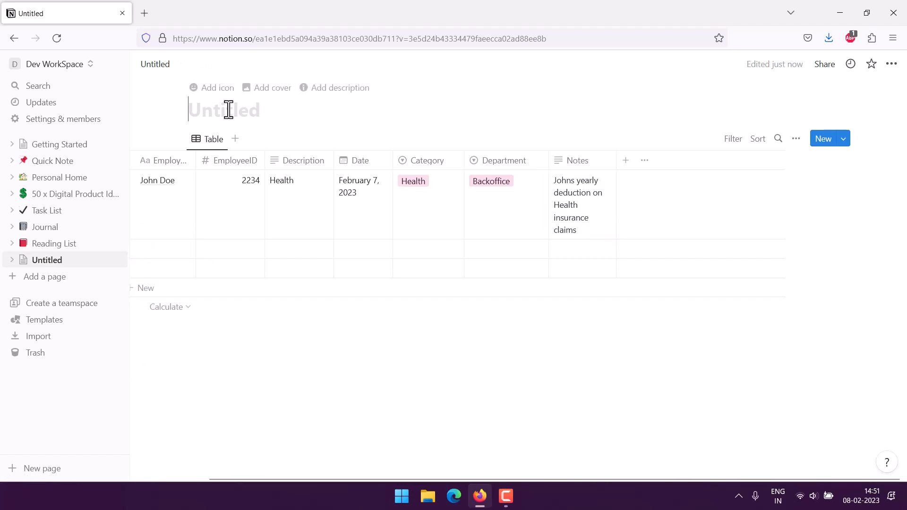
{"action": "type", "text": "Employee Reimbursement Tracker"}
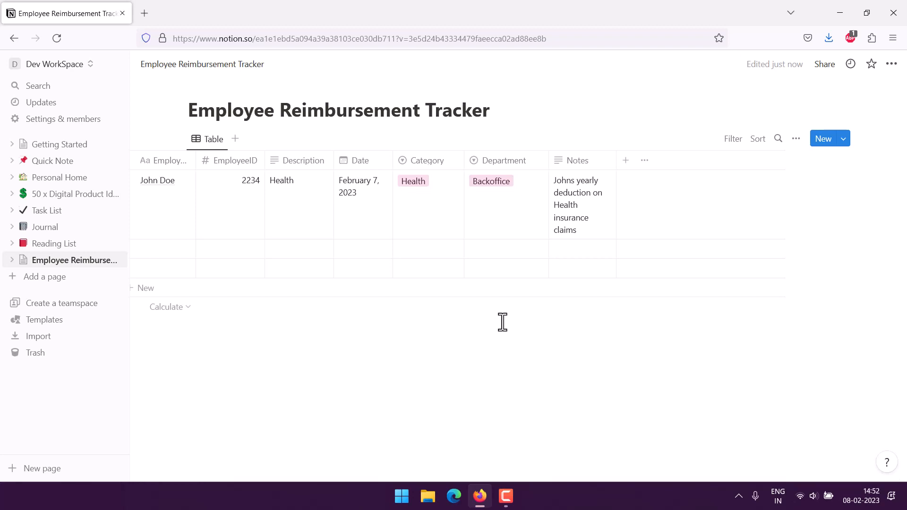
{"action": "mouse_move", "coordinate": [261, 275]}
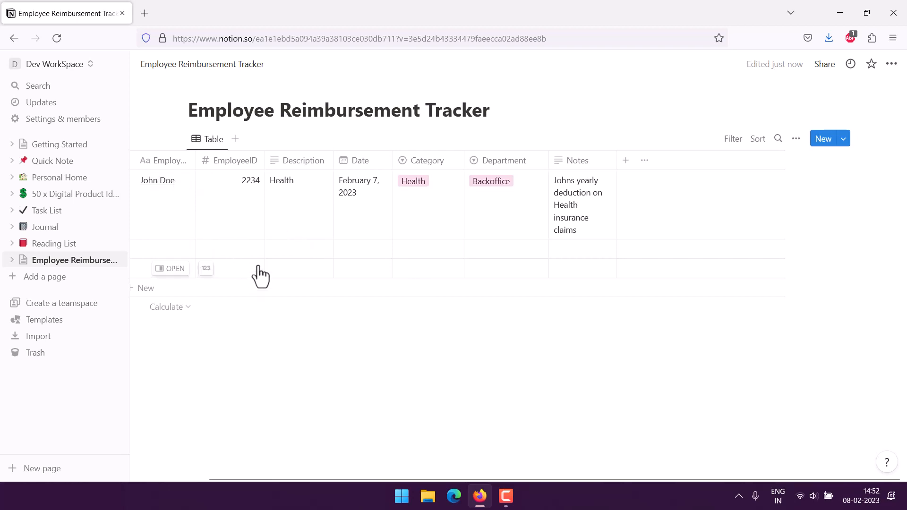